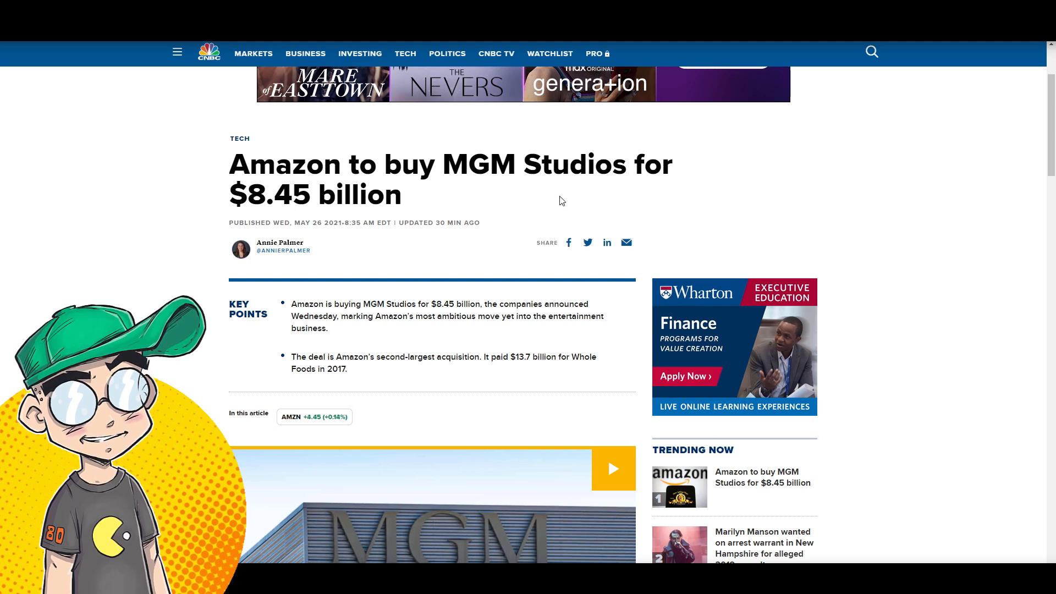
Step: Scroll CNBC's $8.45 billion Amazon-MGM article past the key points to its opening paragraphs
scroll(down, 3)
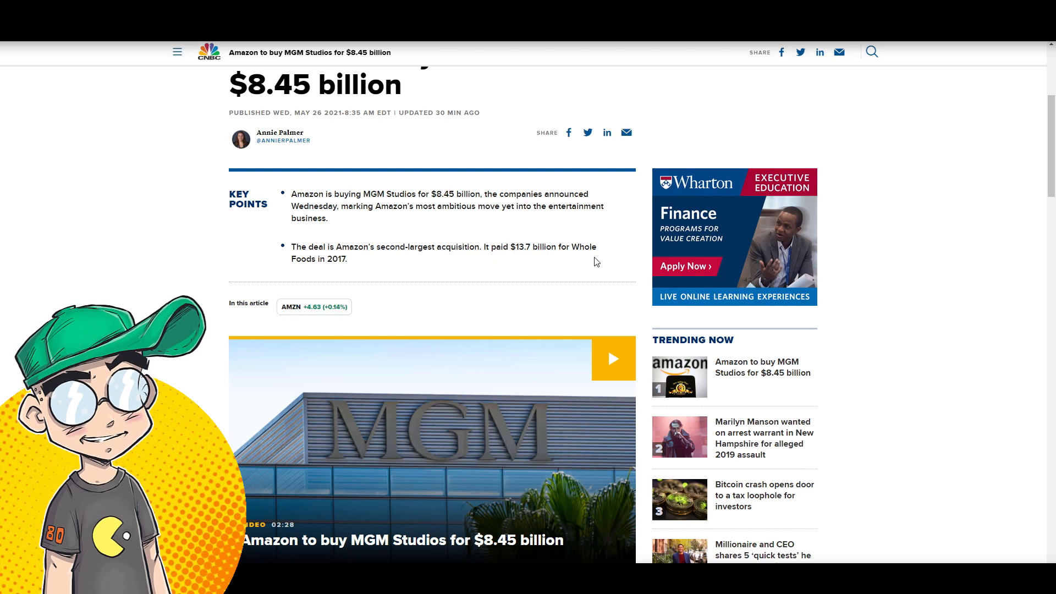
scroll(down, 3)
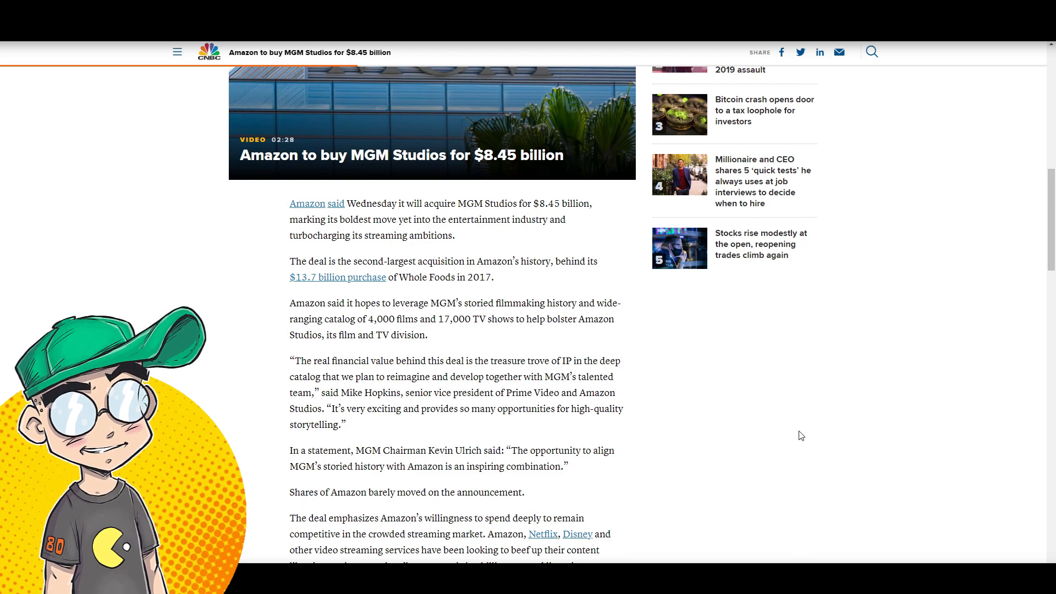
mouse_move(820, 458)
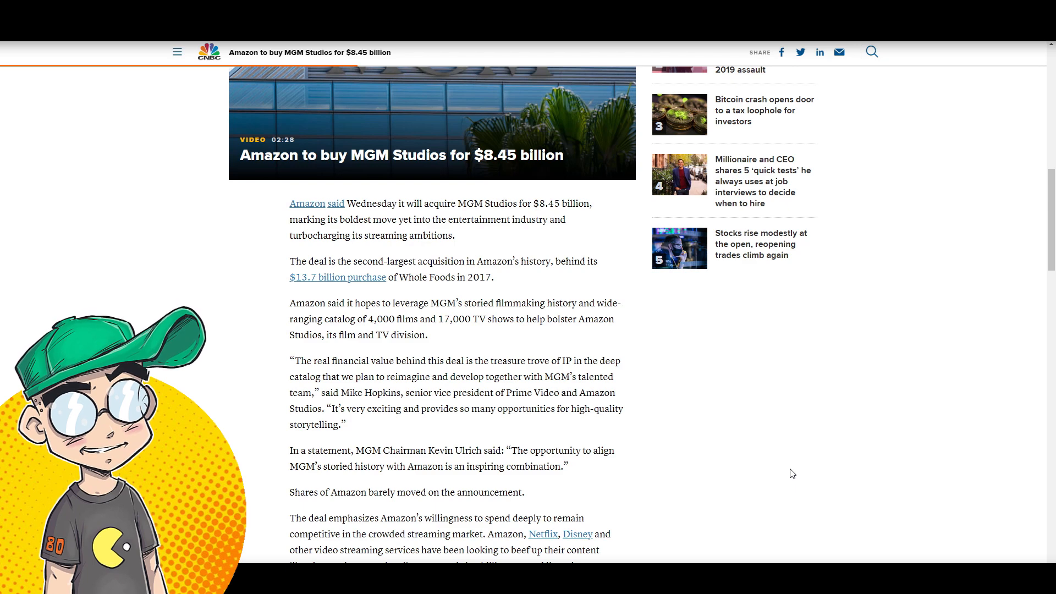
Step: Read on through the CNBC article, highlighting quotes, to Amazon's $11 billion content spending paragraphs
scroll(down, 3)
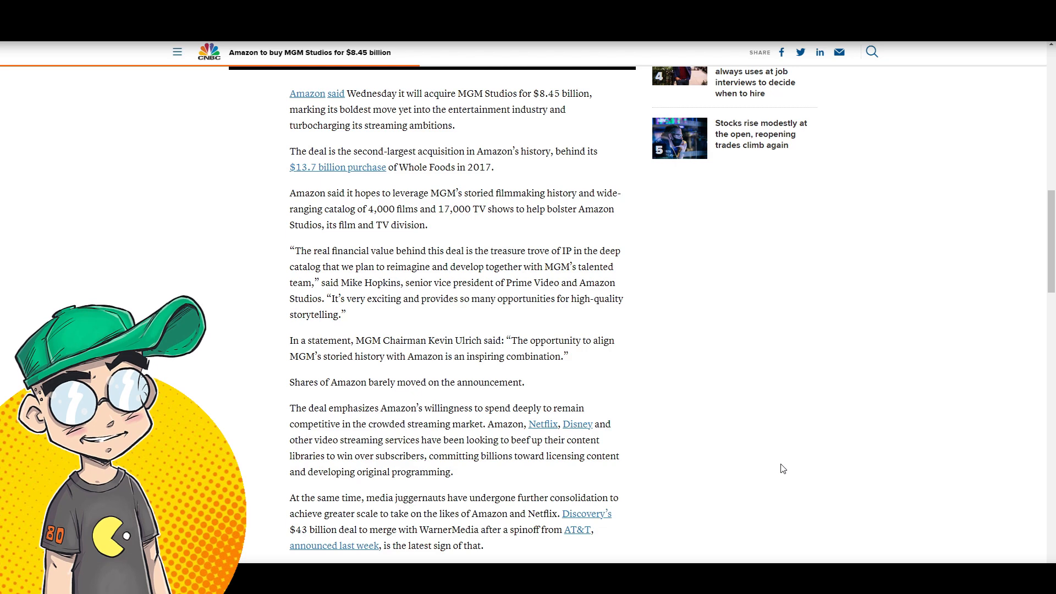
mouse_move(387, 270)
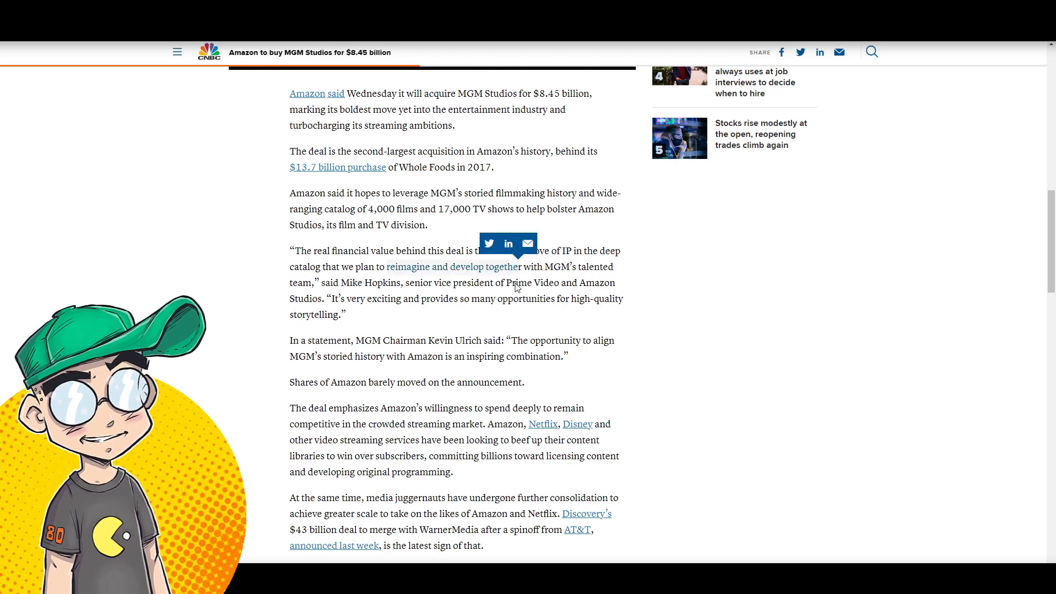
mouse_move(571, 279)
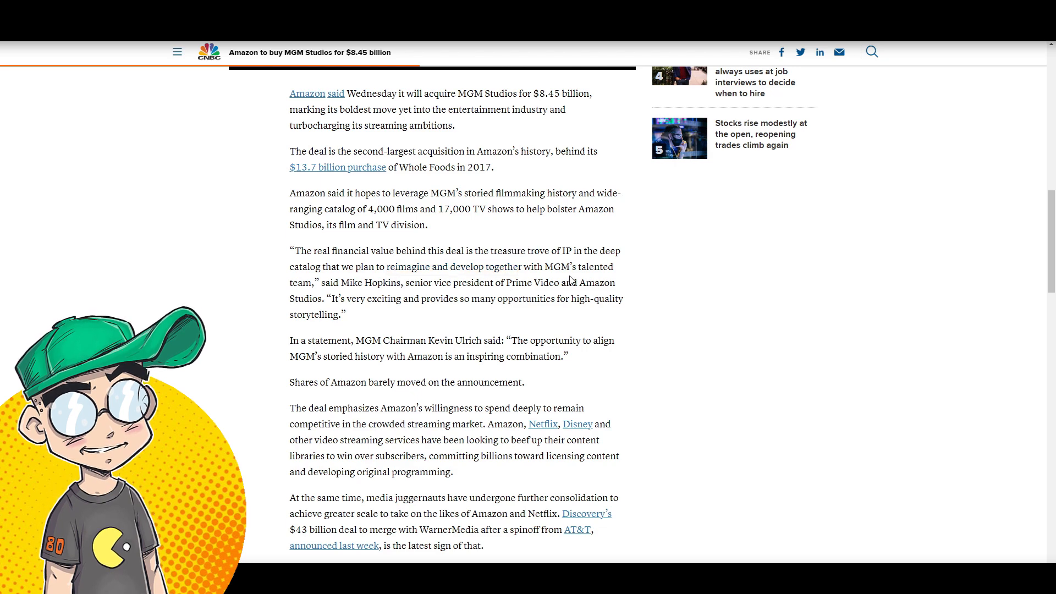
mouse_move(640, 331)
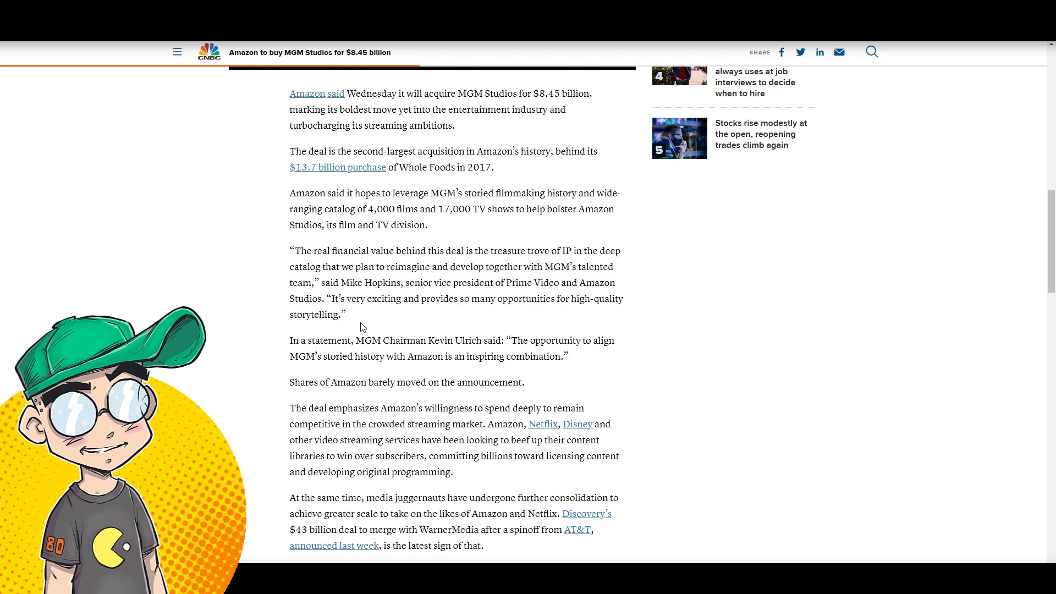
drag(339, 298, 340, 314)
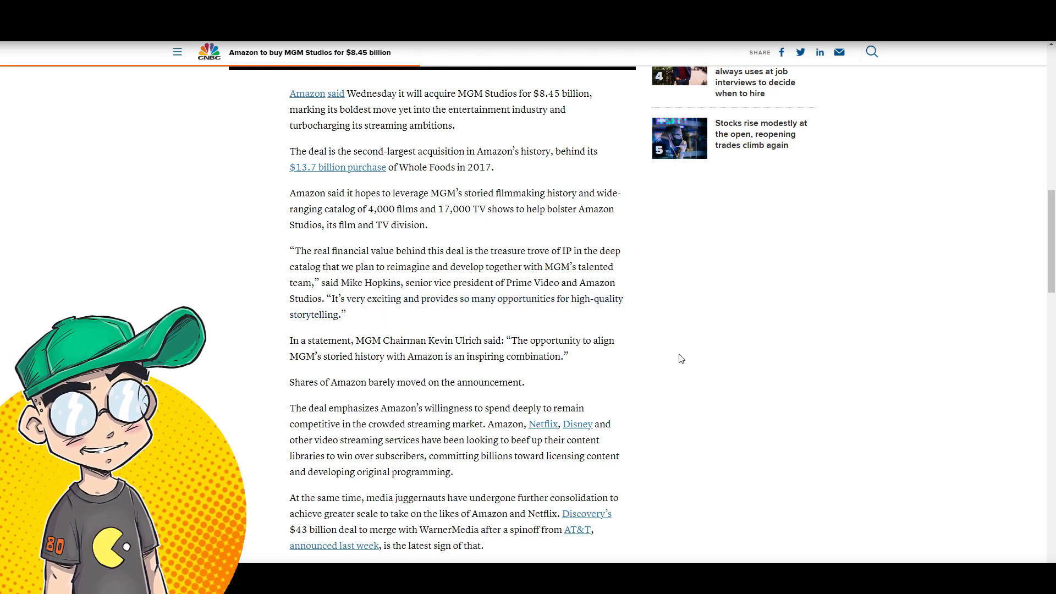
mouse_move(669, 366)
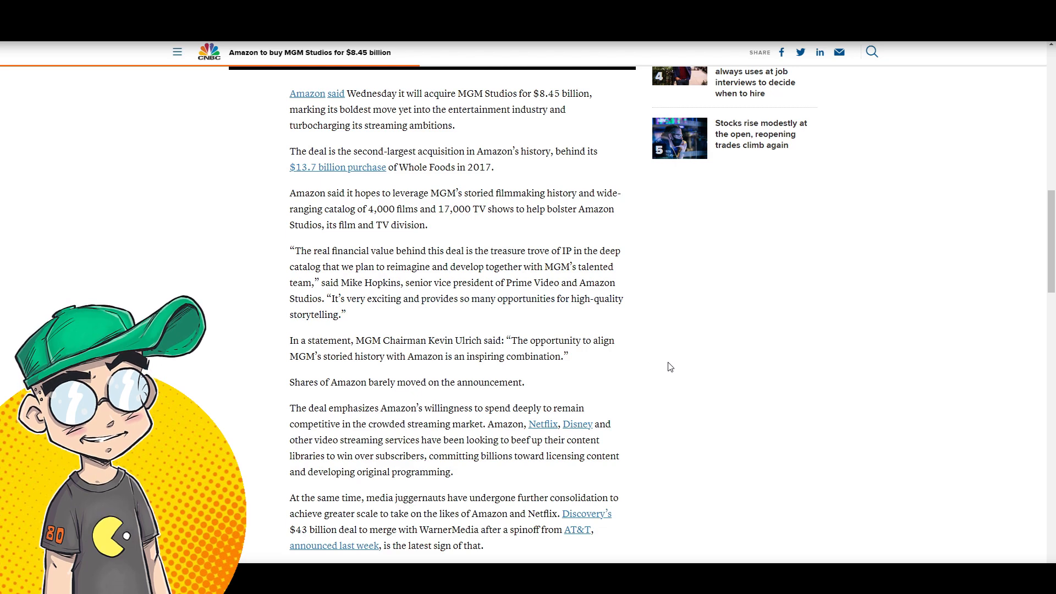
scroll(down, 3)
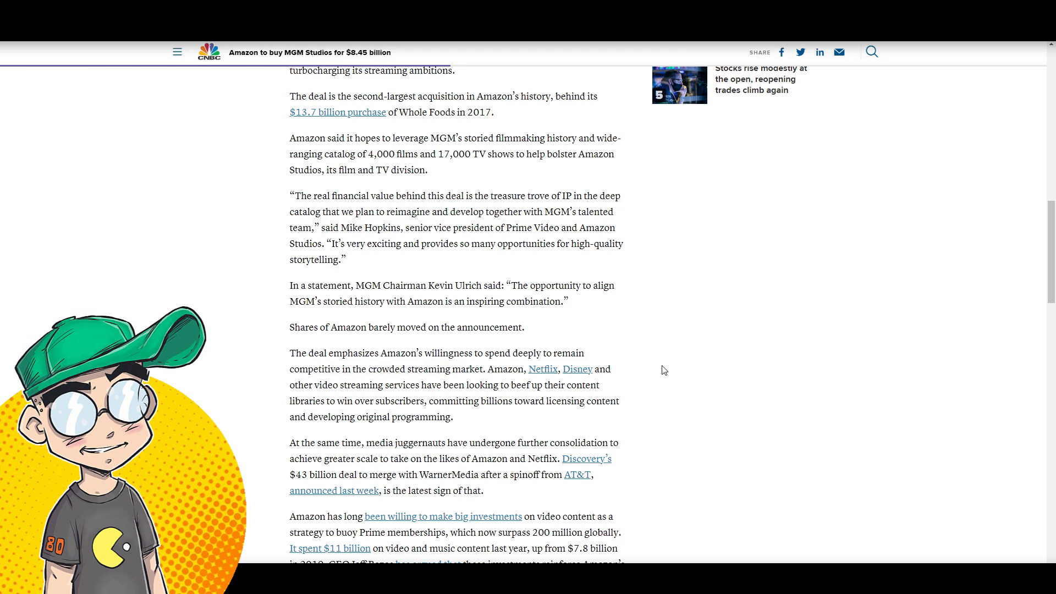
scroll(down, 3)
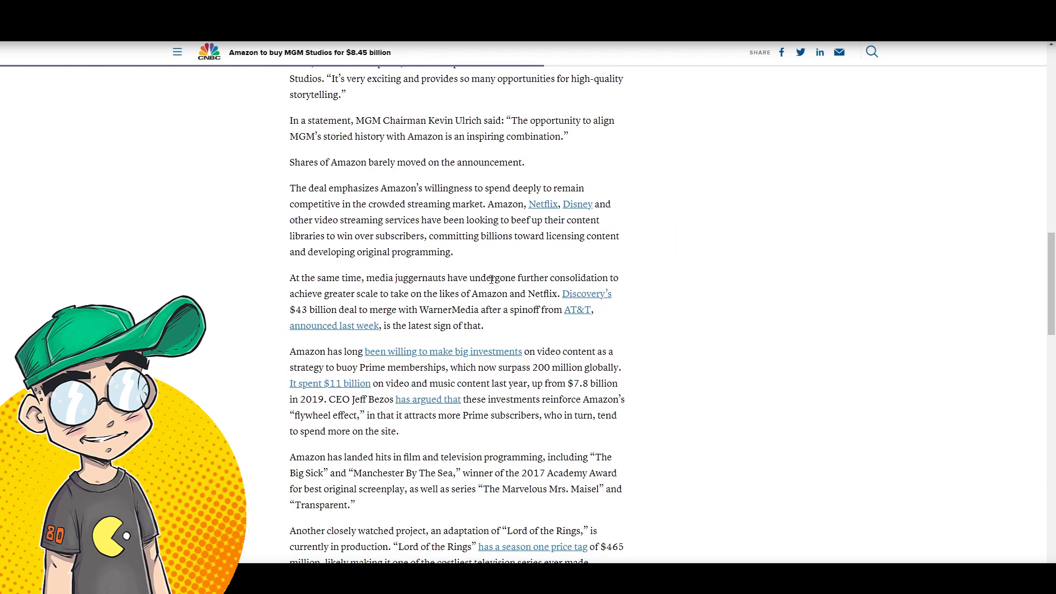
drag(350, 162, 465, 162)
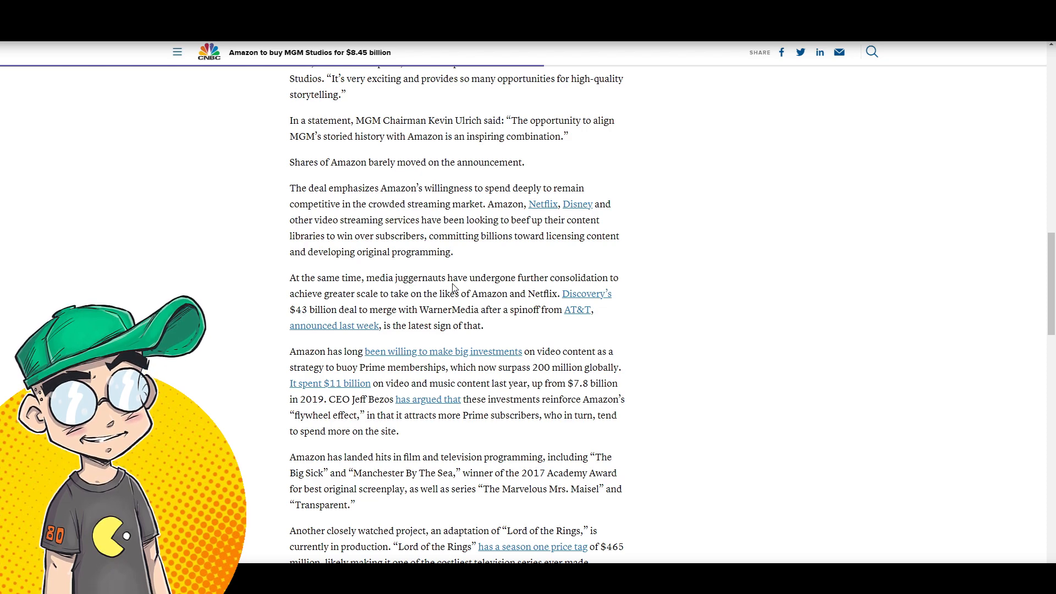
Step: Scroll the CNBC article past the James Bond catalog and antitrust paragraphs
scroll(down, 3)
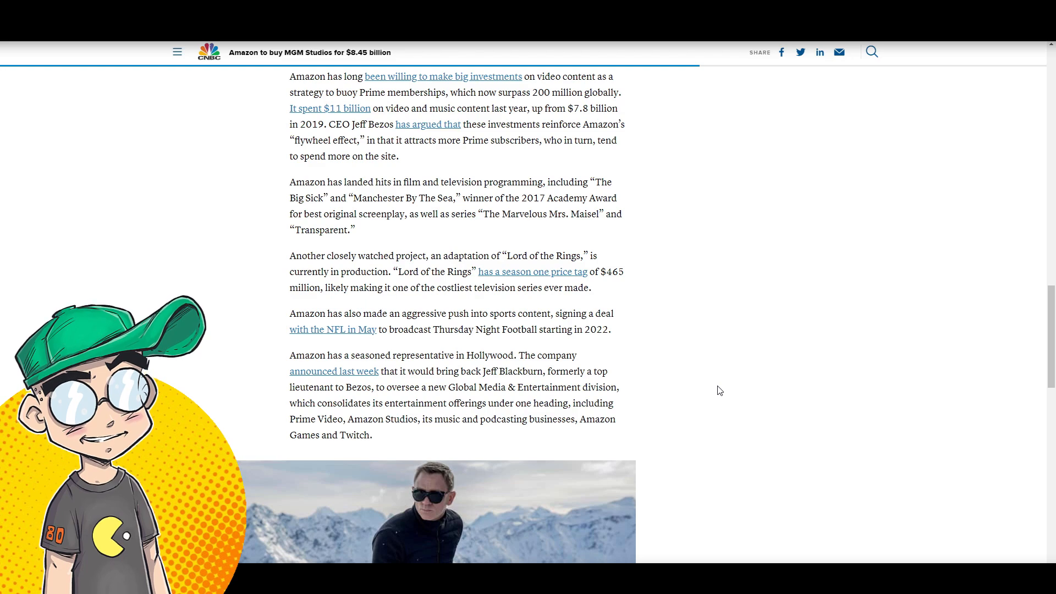
scroll(down, 3)
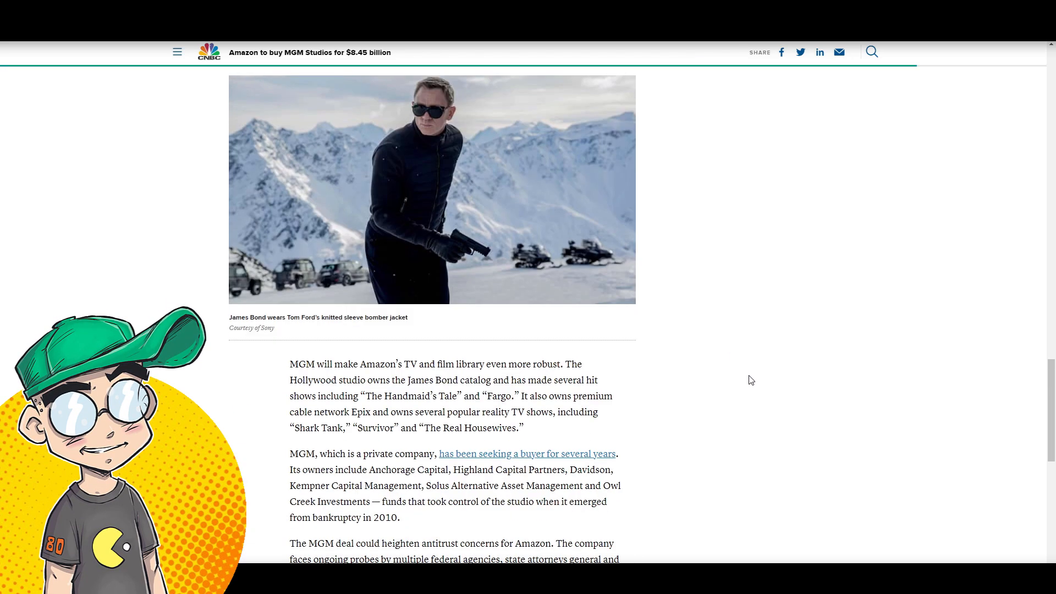
scroll(down, 3)
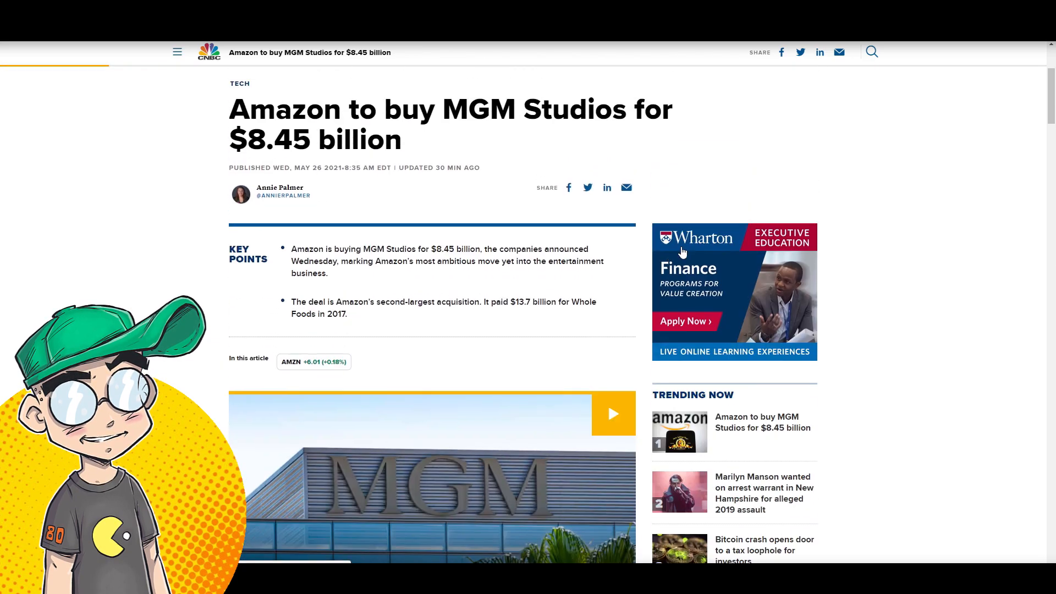
mouse_move(896, 152)
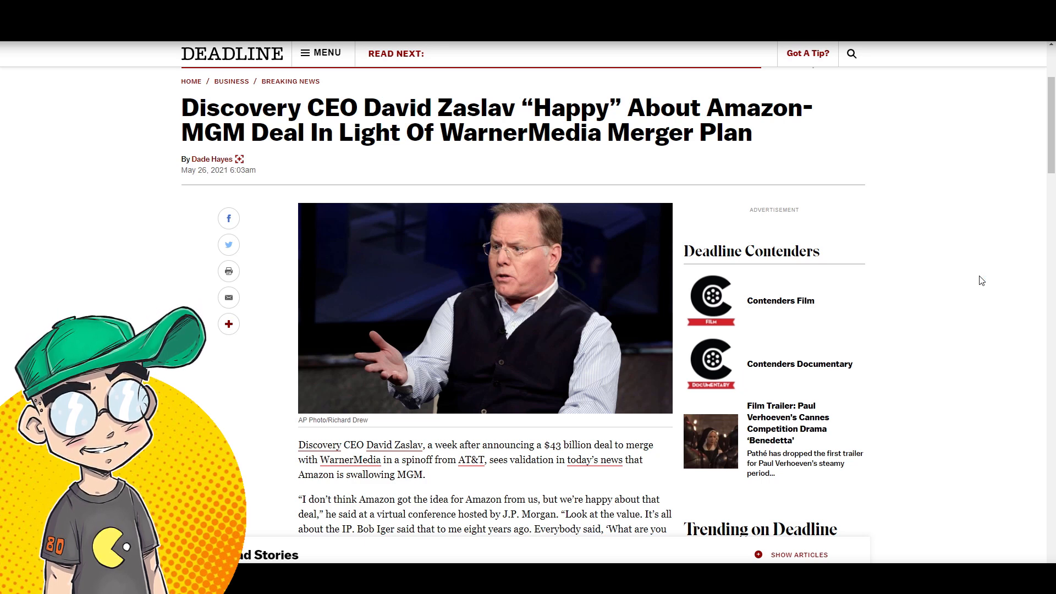
Step: Scroll Deadline's Zaslav article to his Amazon-MGM valuation quotes, highlighting one line
scroll(down, 3)
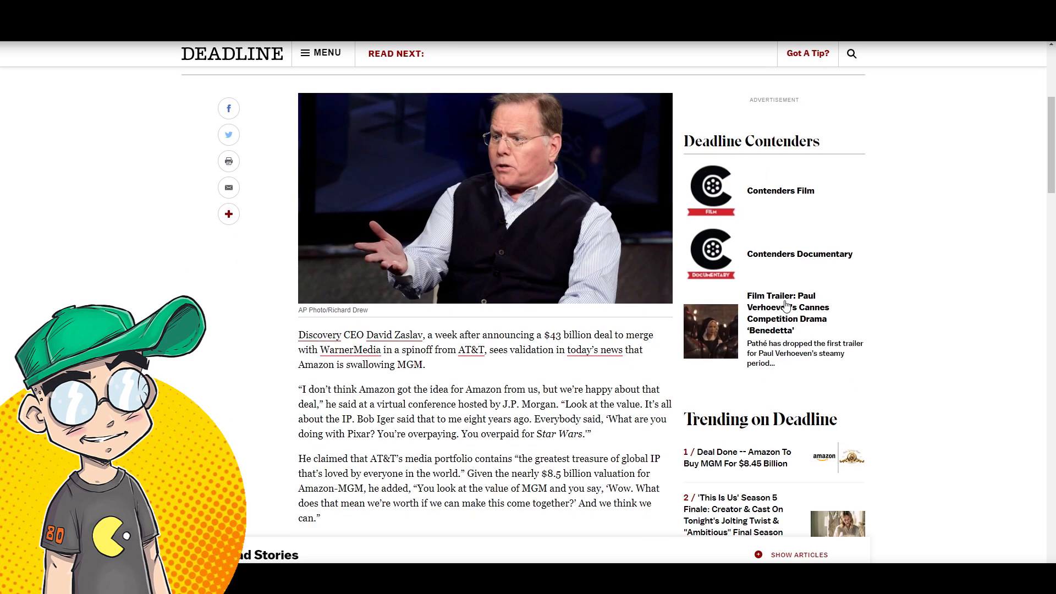
scroll(down, 3)
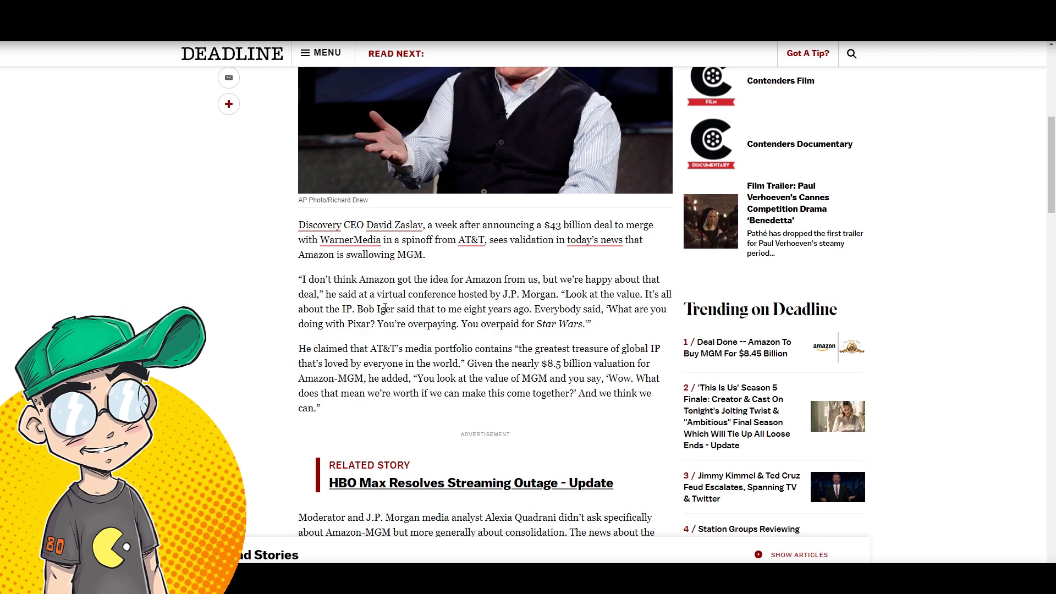
mouse_move(690, 431)
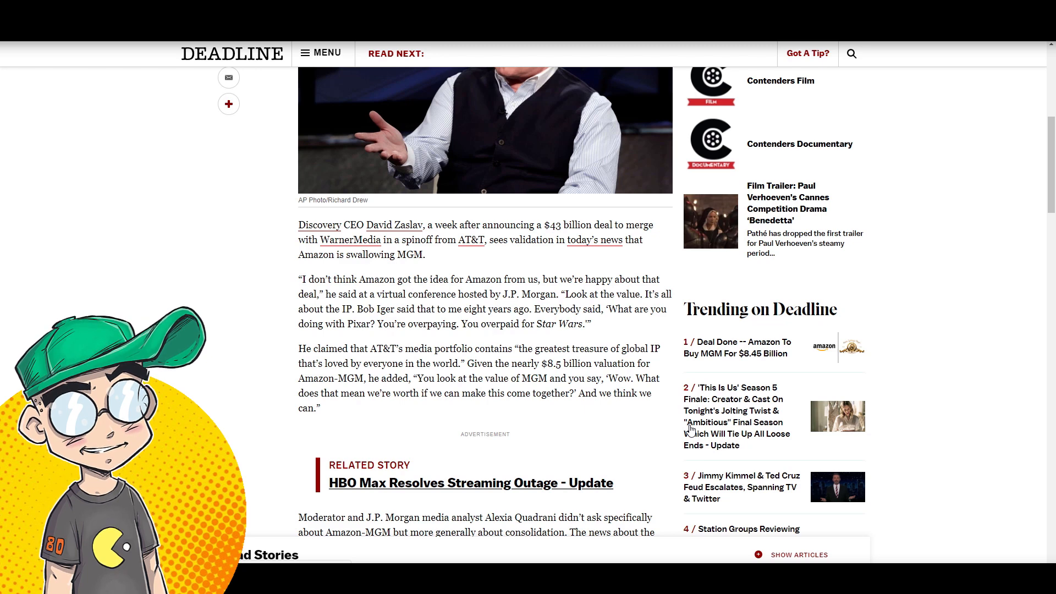
scroll(up, 3)
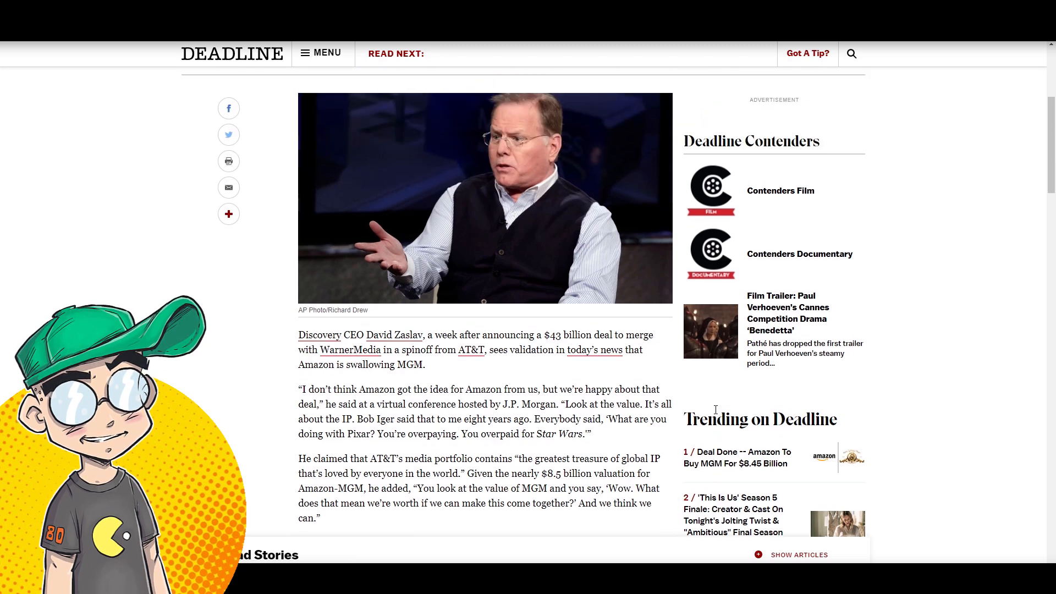
scroll(down, 3)
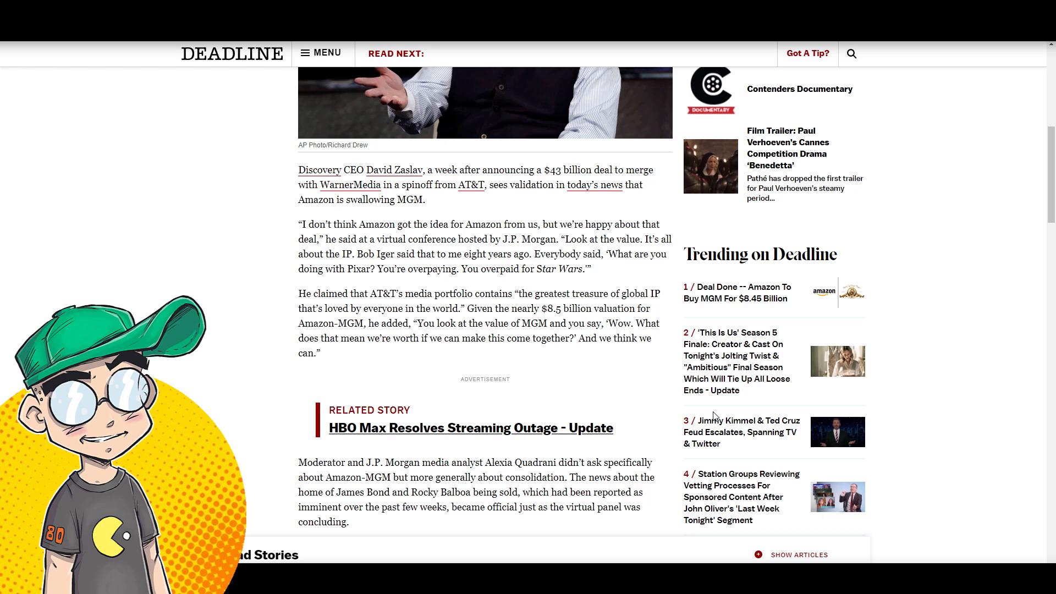
drag(461, 268, 591, 268)
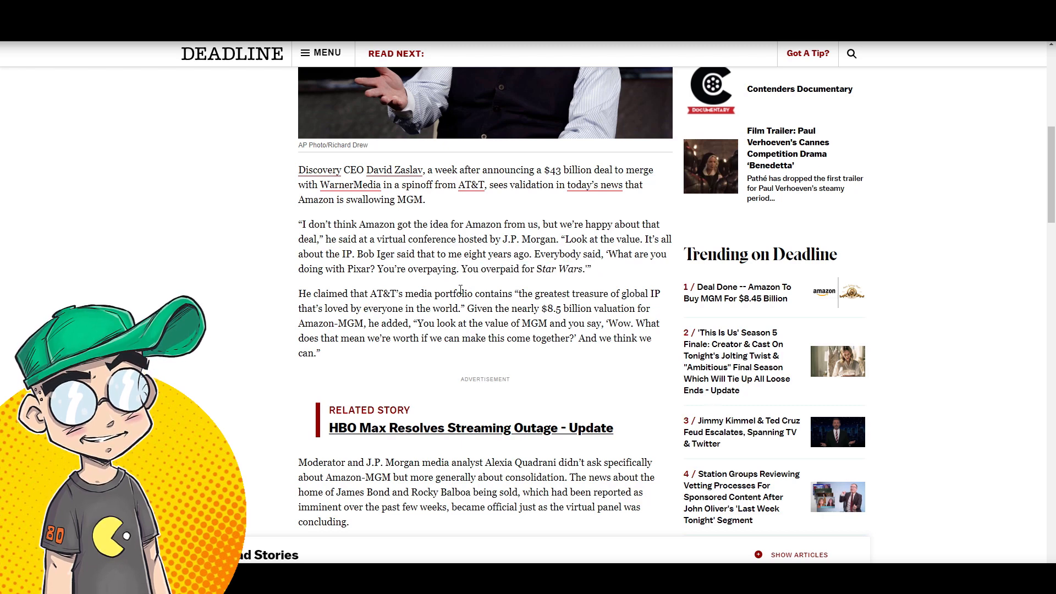
mouse_move(682, 300)
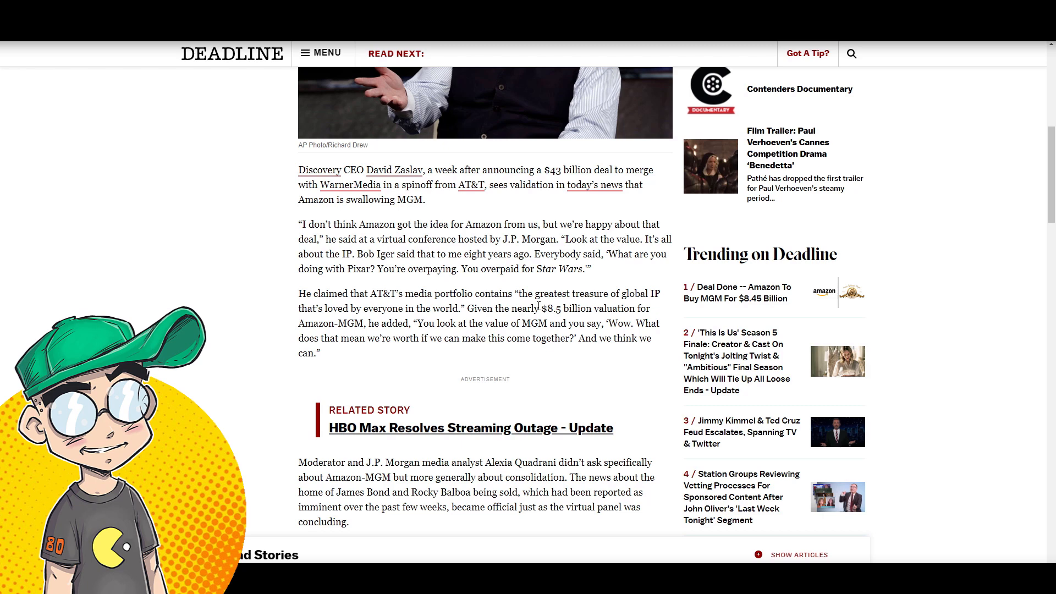
mouse_move(272, 320)
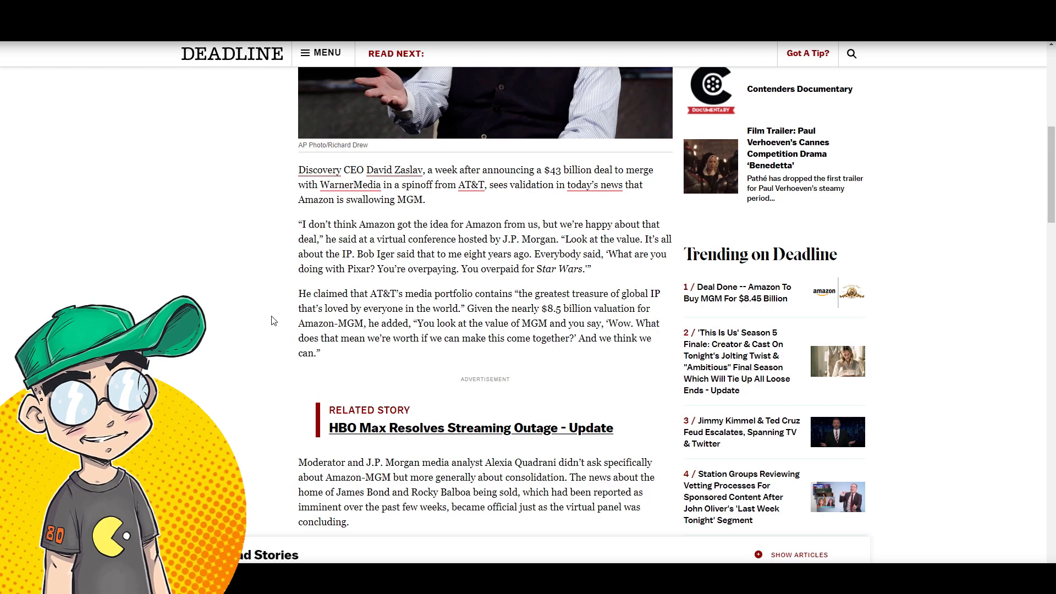
mouse_move(490, 351)
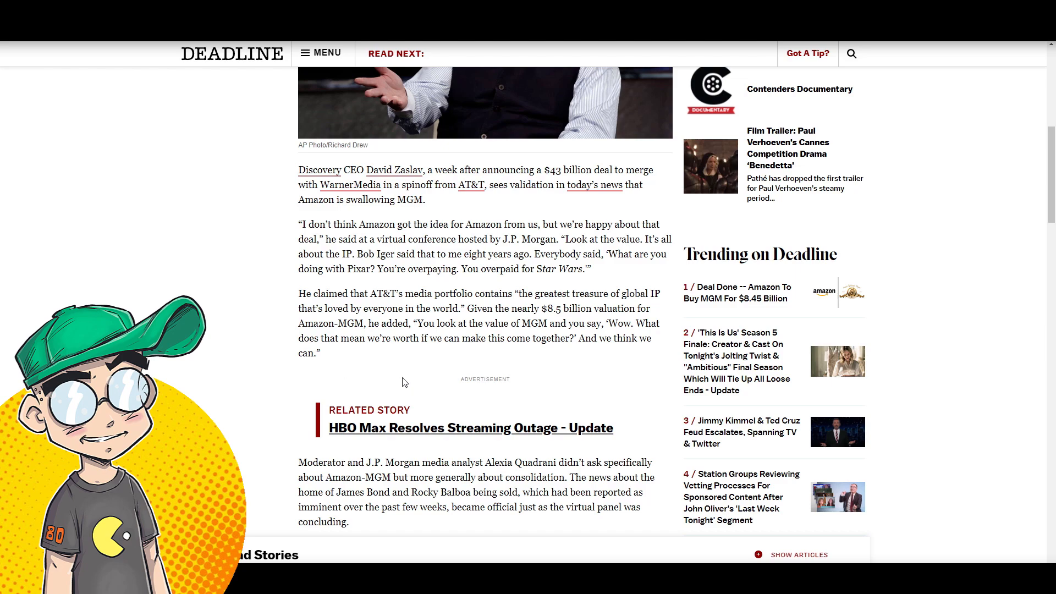
scroll(up, 3)
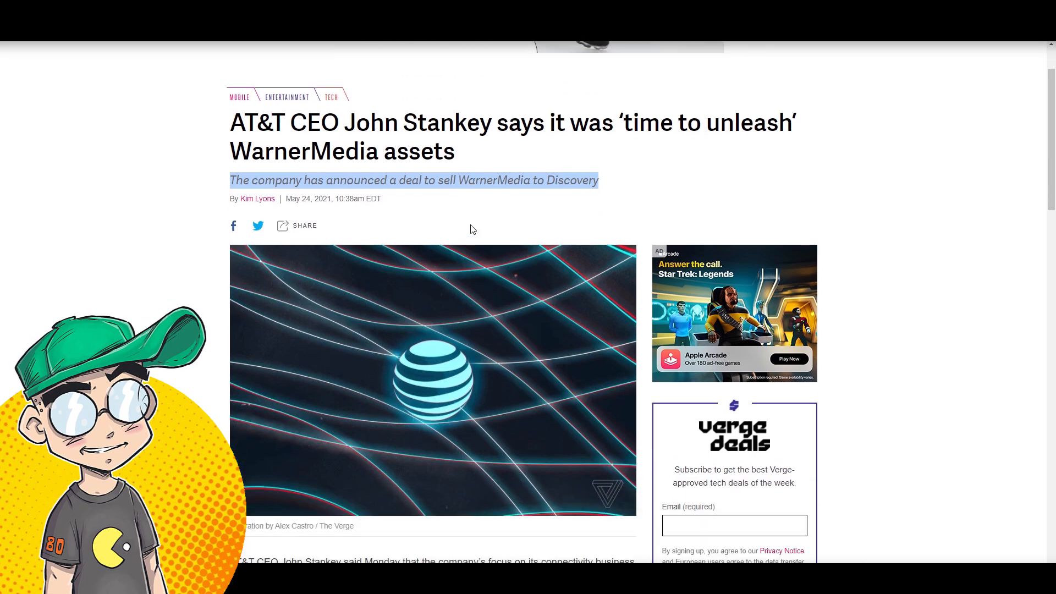
Step: Scroll The Verge's Stankey article to its opening paragraph on AT&T's connectivity focus
scroll(down, 3)
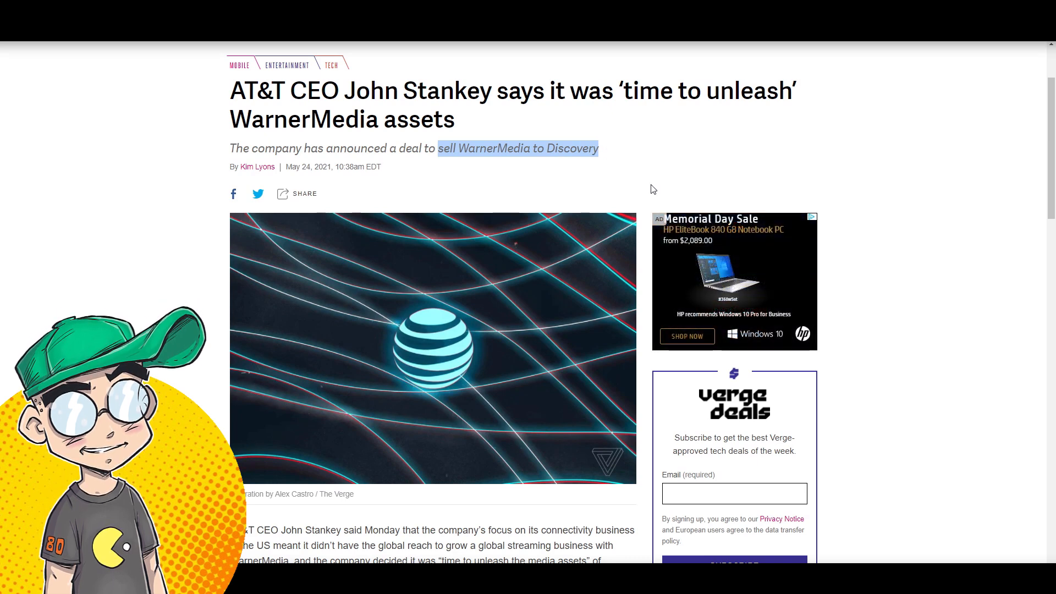
mouse_move(531, 199)
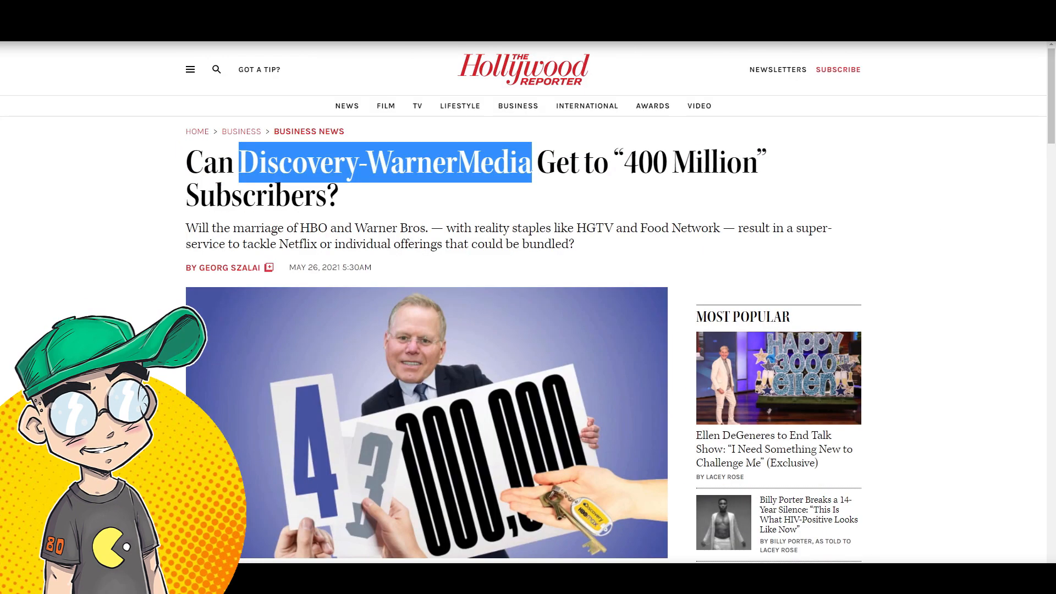
mouse_move(229, 267)
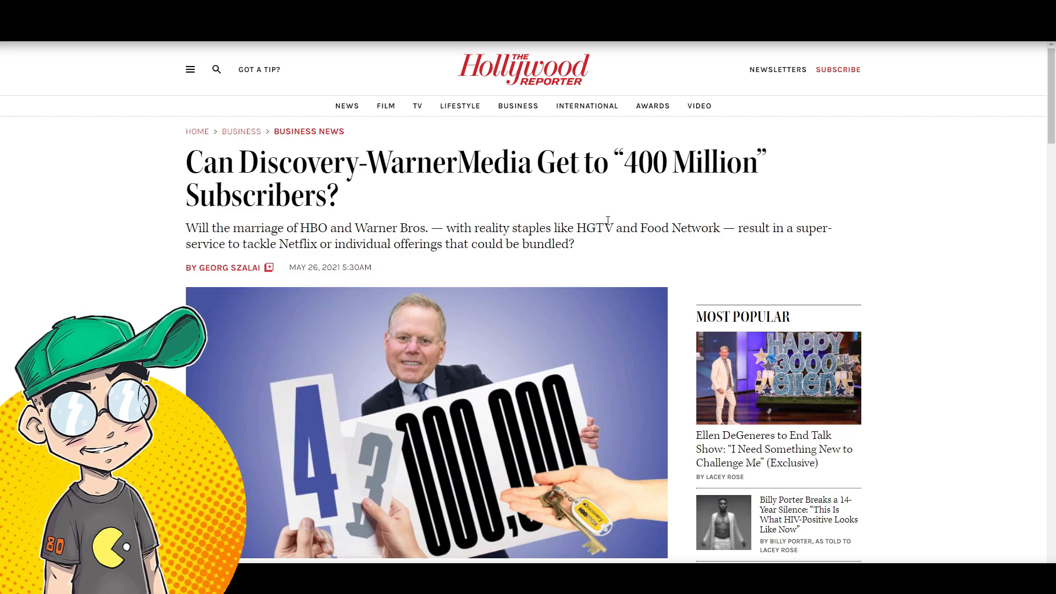
Step: Scroll the THR 400-million-subscribers article and highlight 'Discovery-WarnerMedia' in a paragraph
scroll(down, 3)
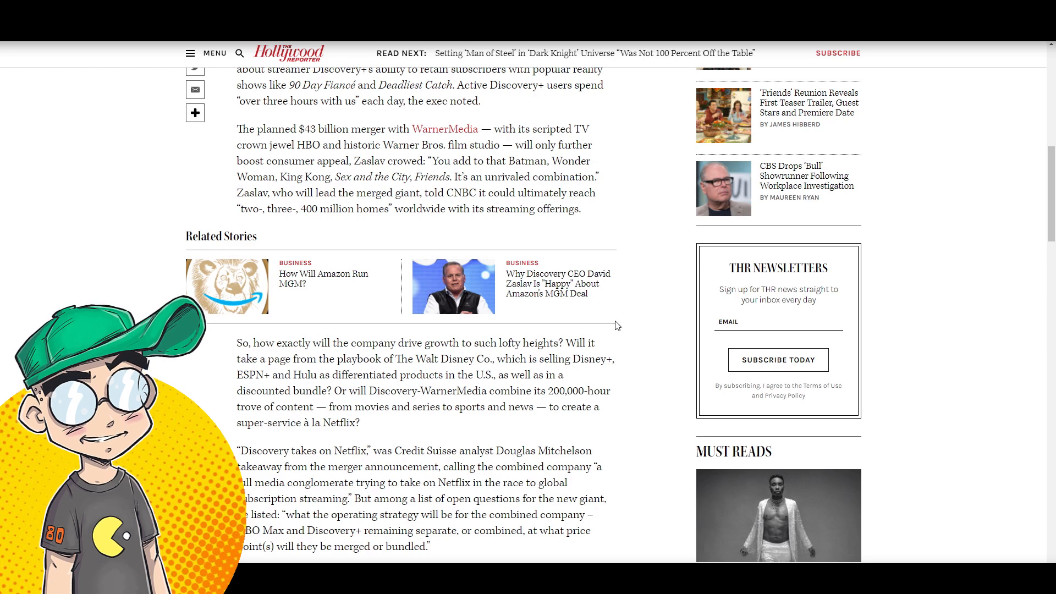
scroll(down, 3)
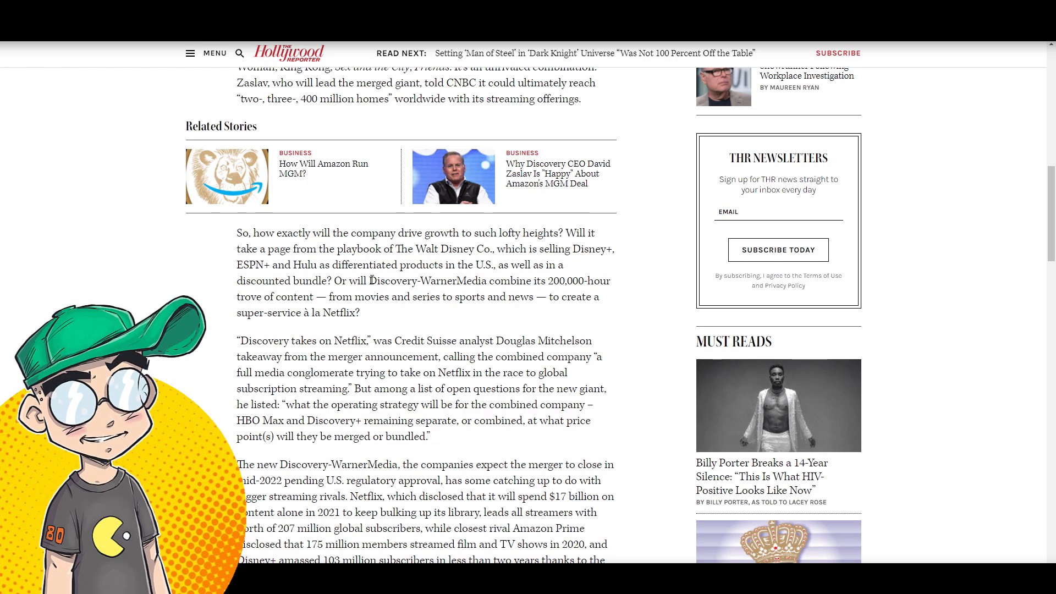
double_click(426, 281)
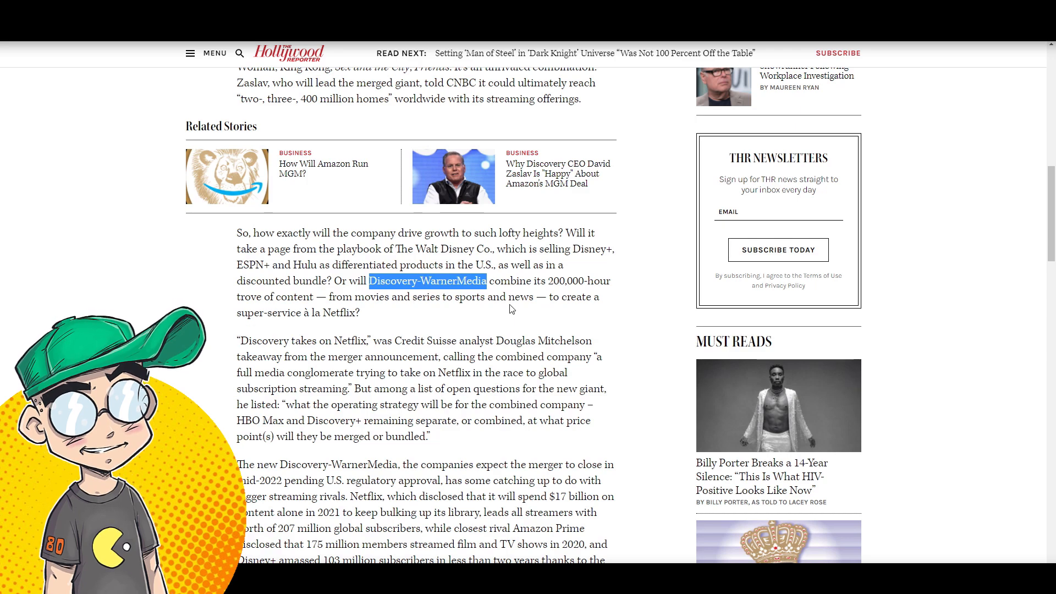
Step: Highlight the 'Discovery takes on Netflix' quote, then clear highlights past the packaging quotes
scroll(down, 3)
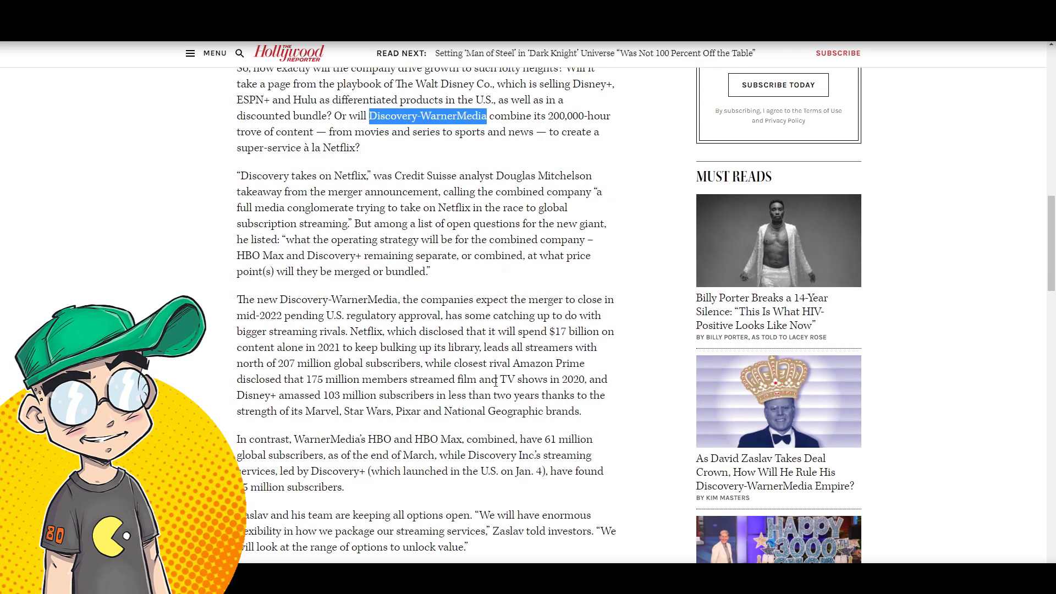
click(243, 175)
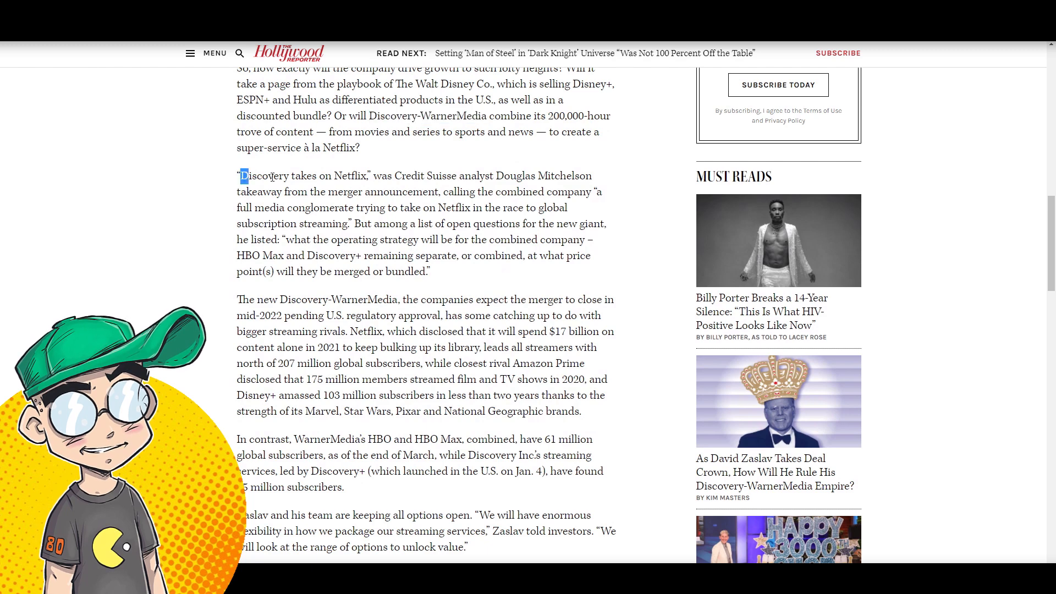
drag(240, 176, 370, 176)
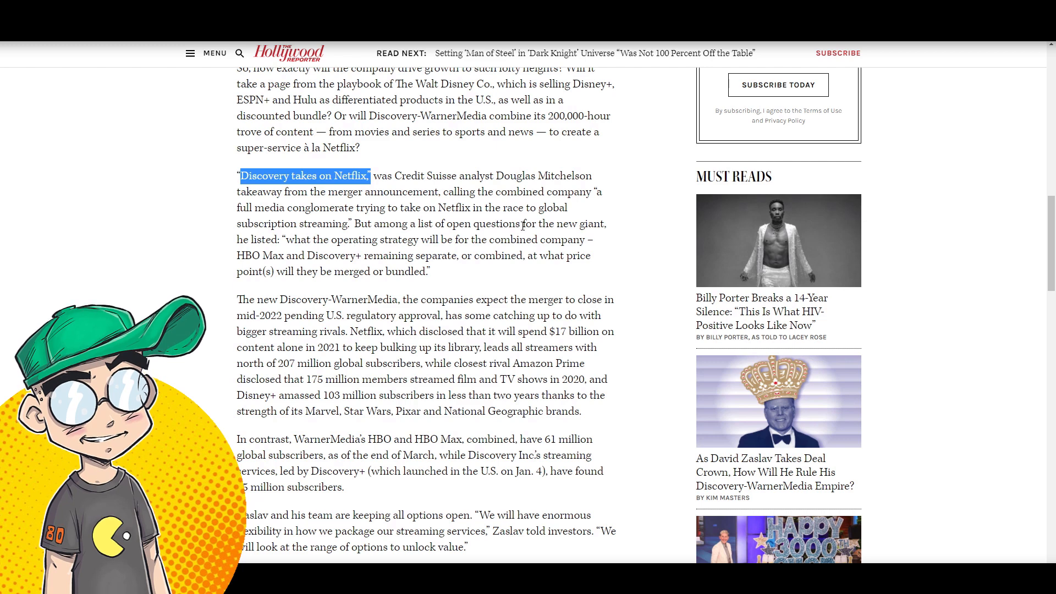
mouse_move(310, 253)
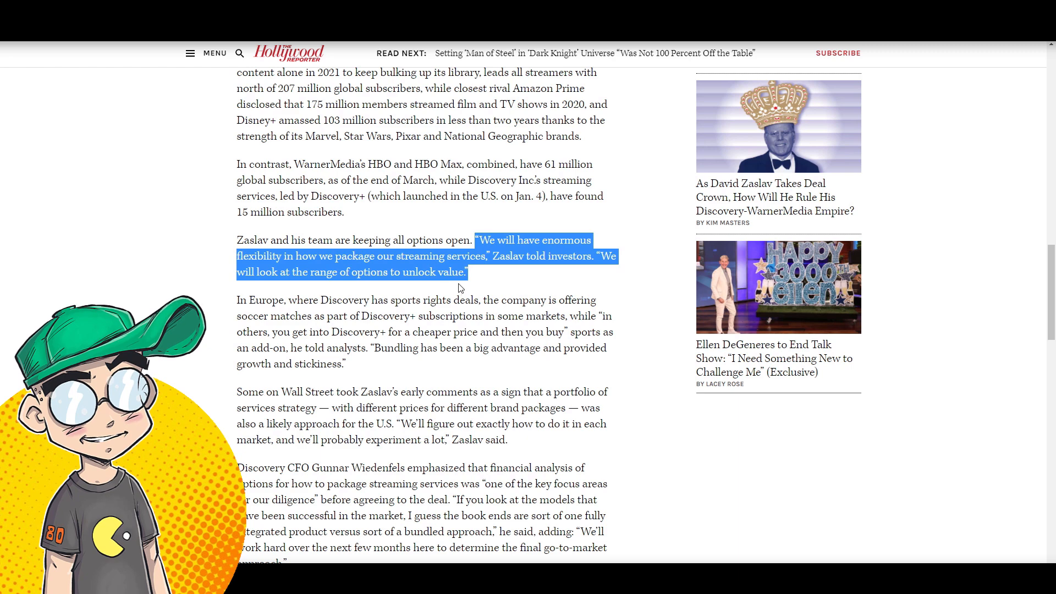
click(638, 261)
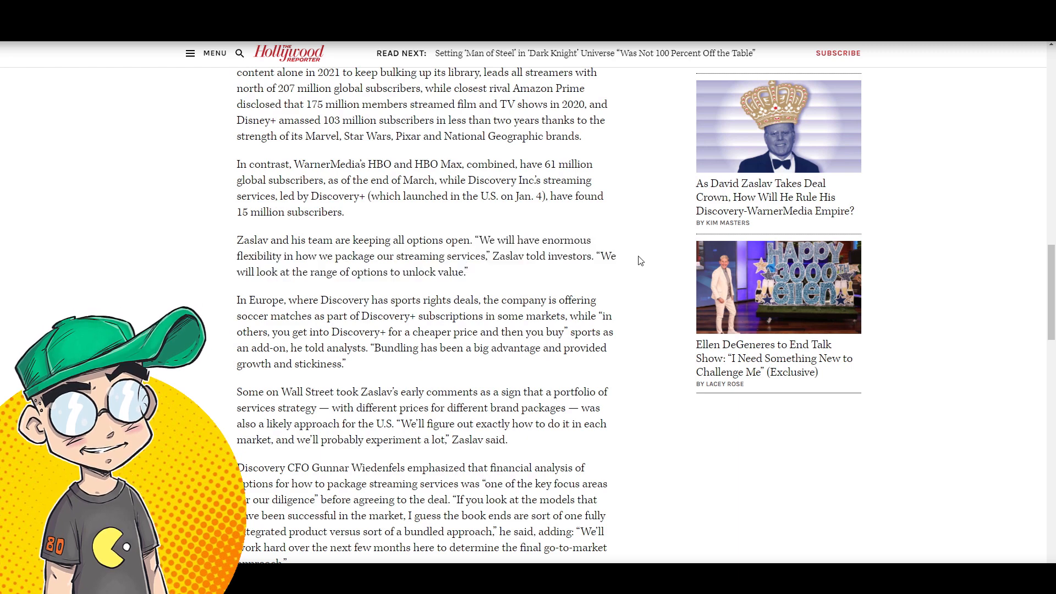
mouse_move(531, 281)
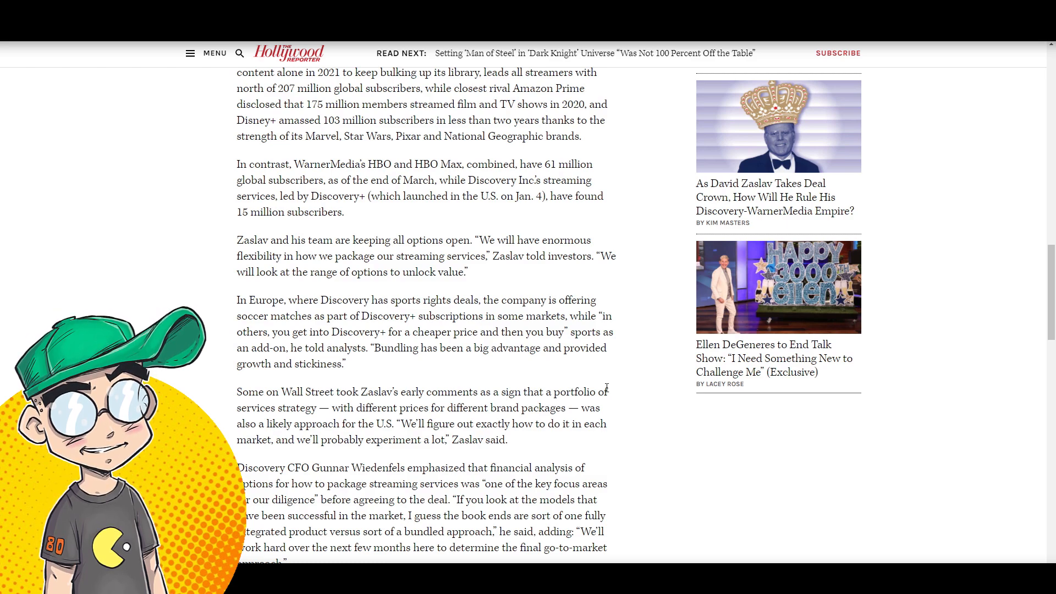
scroll(down, 3)
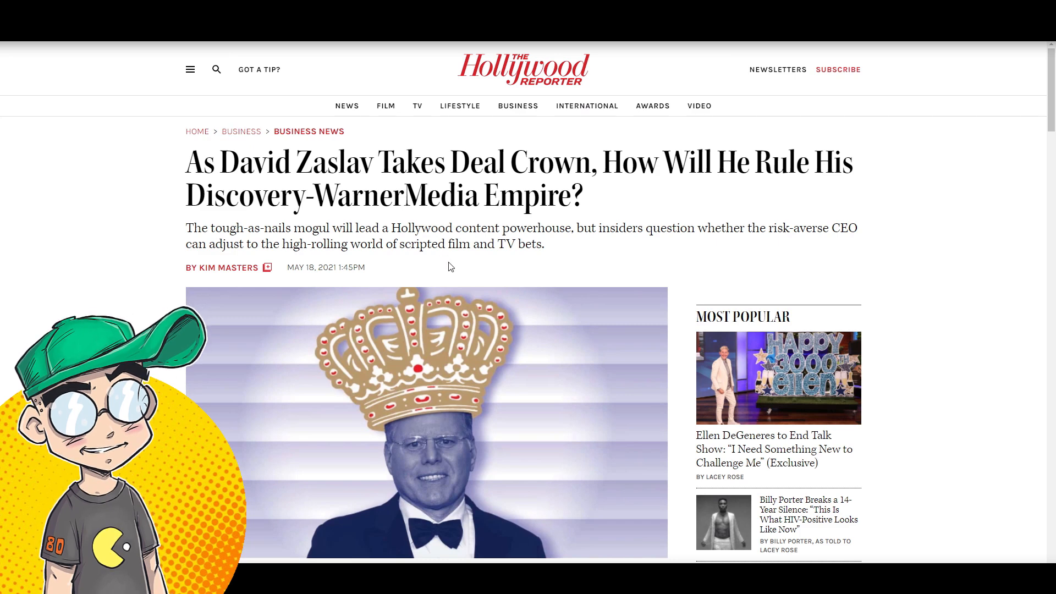
Step: Scroll slightly down THR's 'Takes Deal Crown' article on Zaslav ruling the empire
scroll(down, 3)
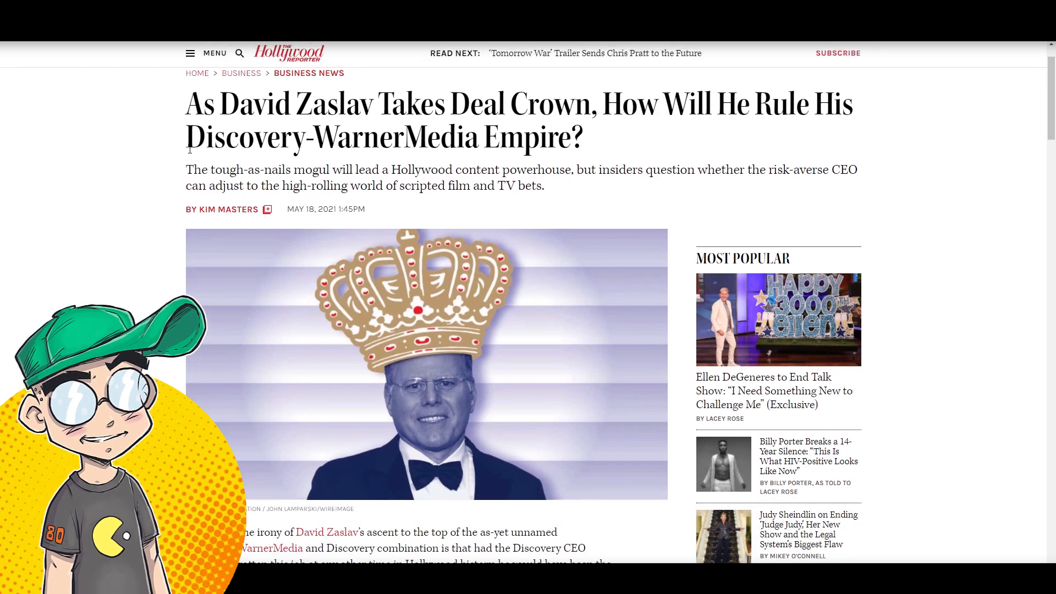
scroll(down, 3)
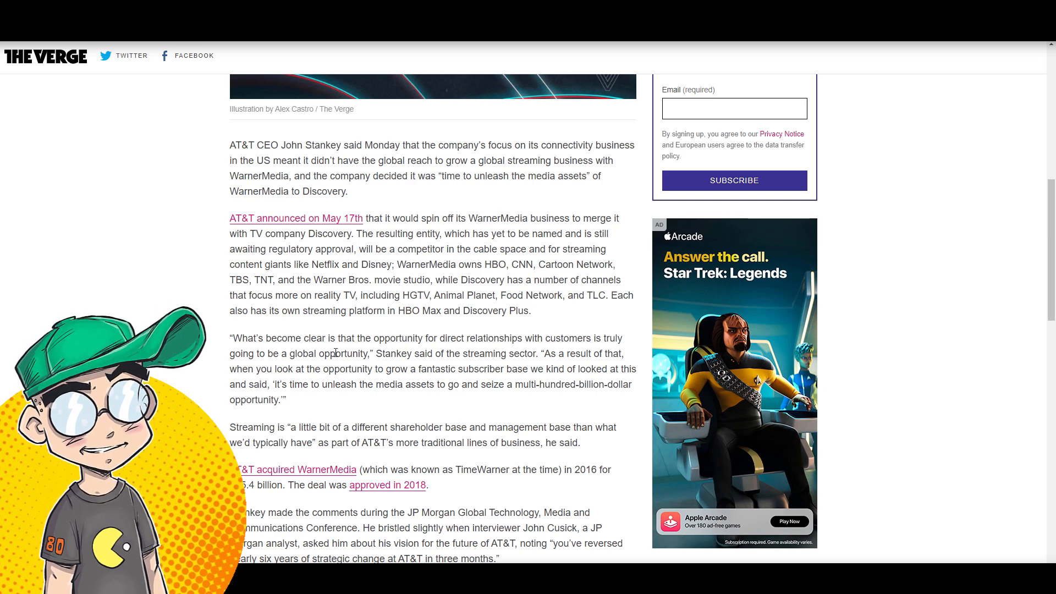
Step: Clear the highlight in The Verge's unleash quote and scroll back up to the headline
scroll(down, 3)
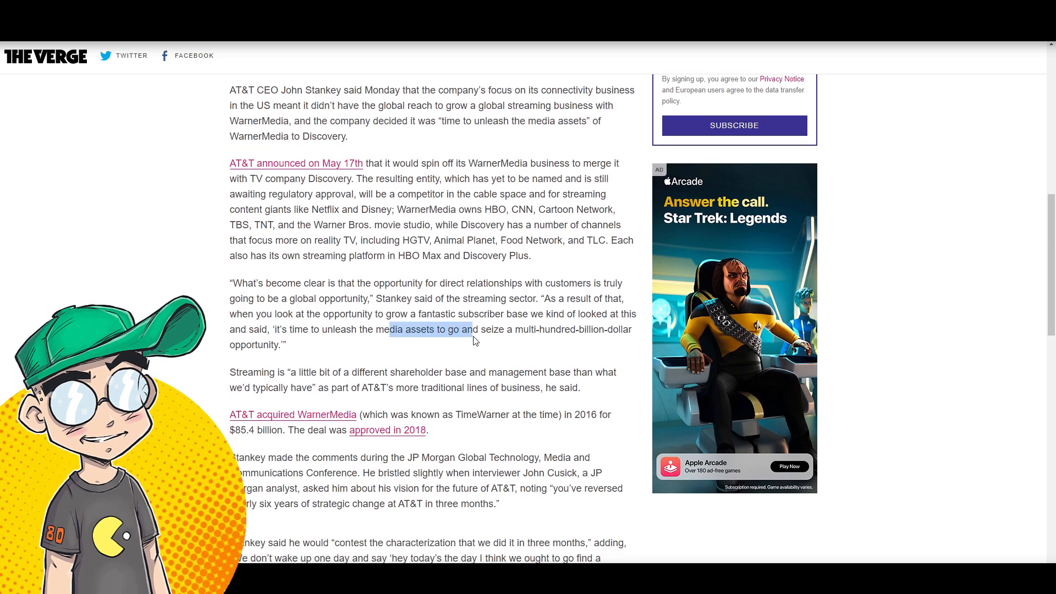
click(501, 356)
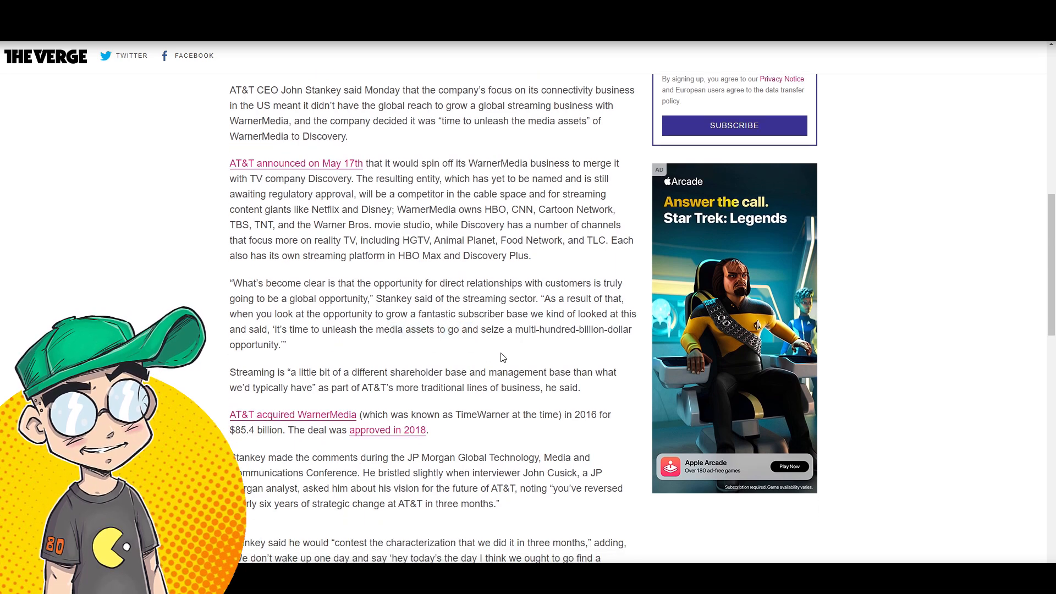
scroll(down, 3)
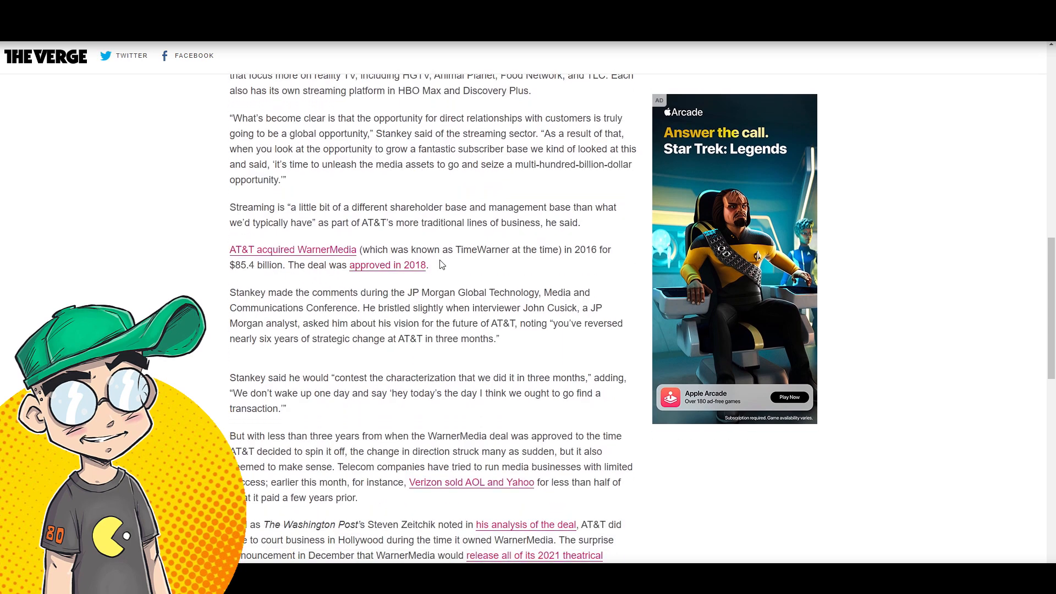
scroll(up, 3)
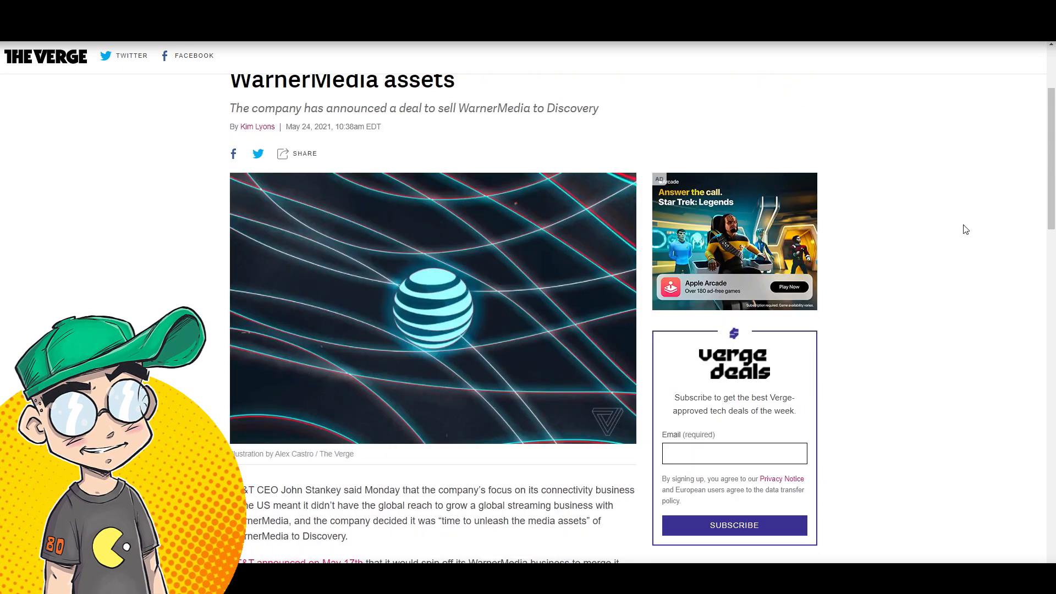
scroll(up, 3)
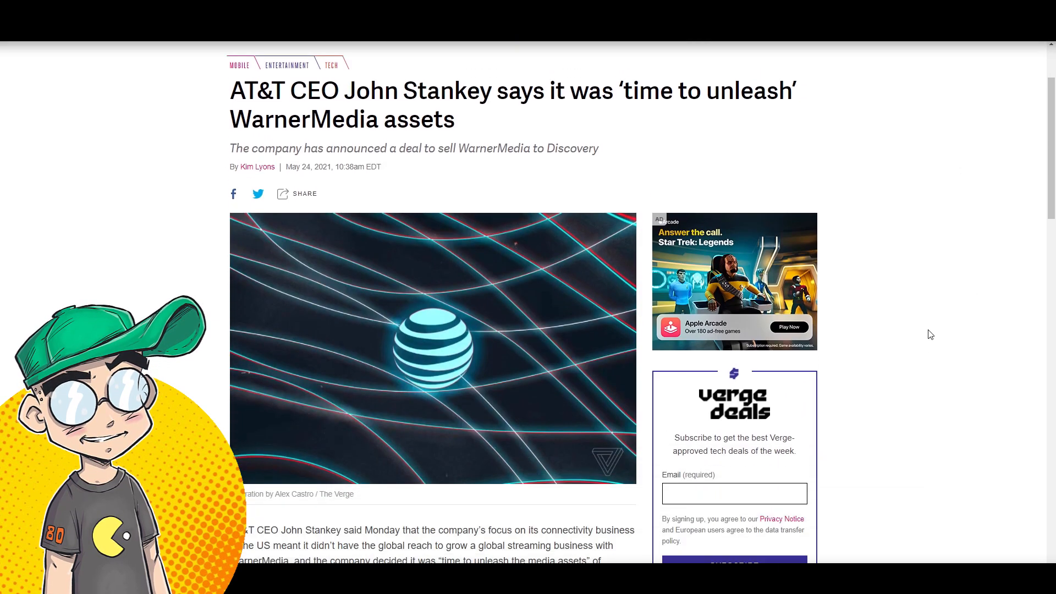